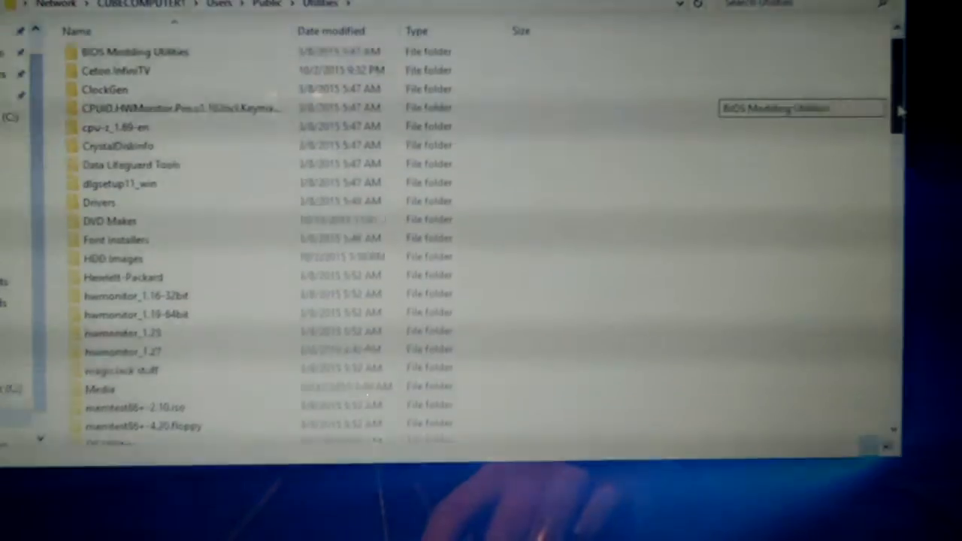
Scroll down the shared Utilities folder list to reach the Windows Utilities folder
{"action": "scroll", "scroll_direction": "down", "scroll_amount": 3}
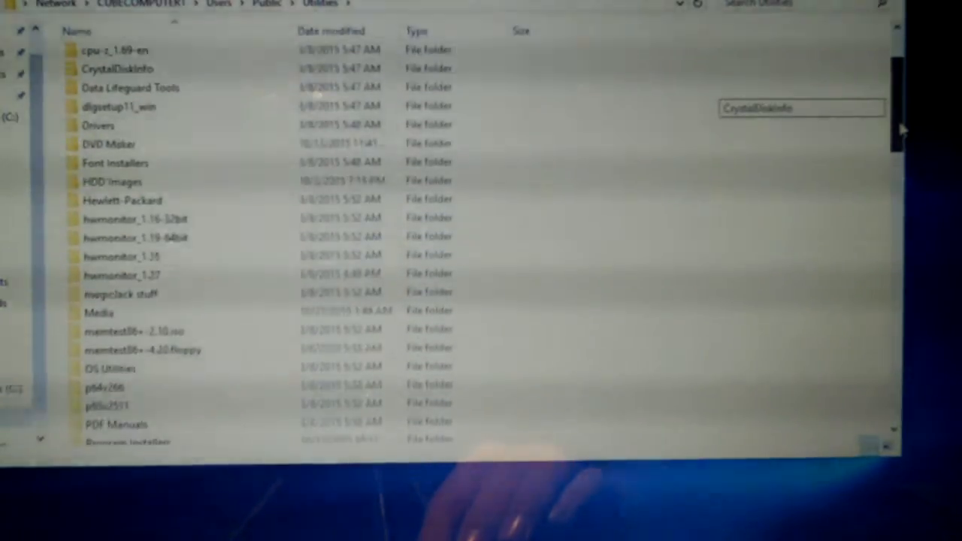
{"action": "scroll", "scroll_direction": "down", "scroll_amount": 3}
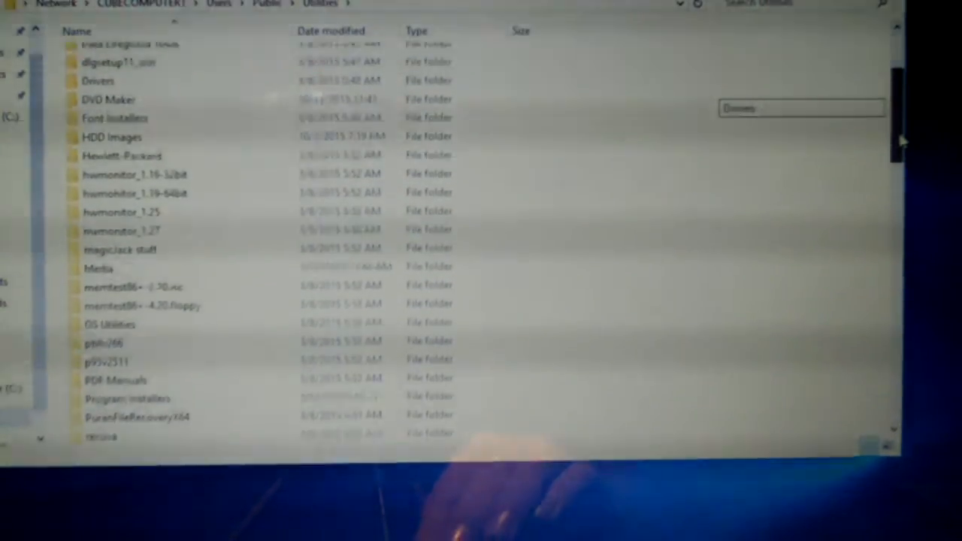
{"action": "scroll", "scroll_direction": "down", "scroll_amount": 3}
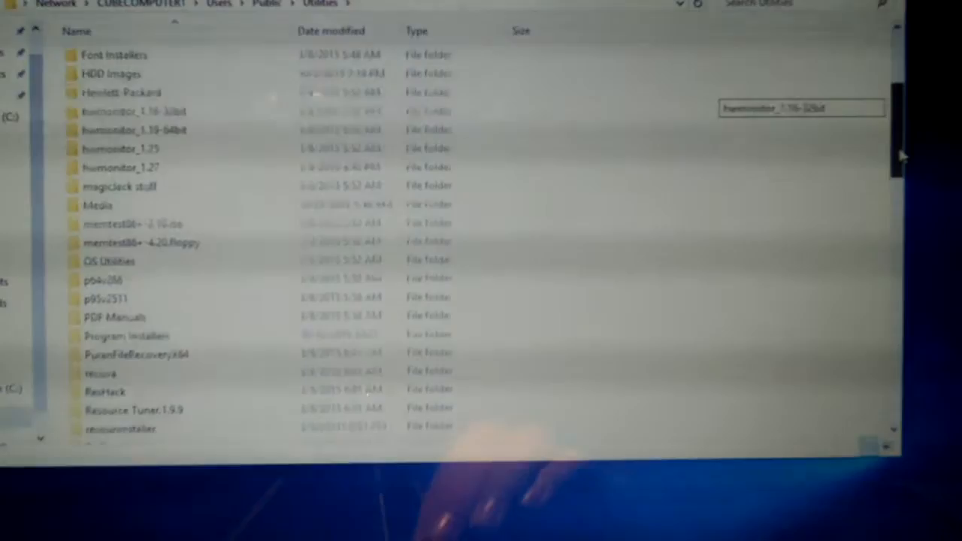
{"action": "scroll", "scroll_direction": "down", "scroll_amount": 3}
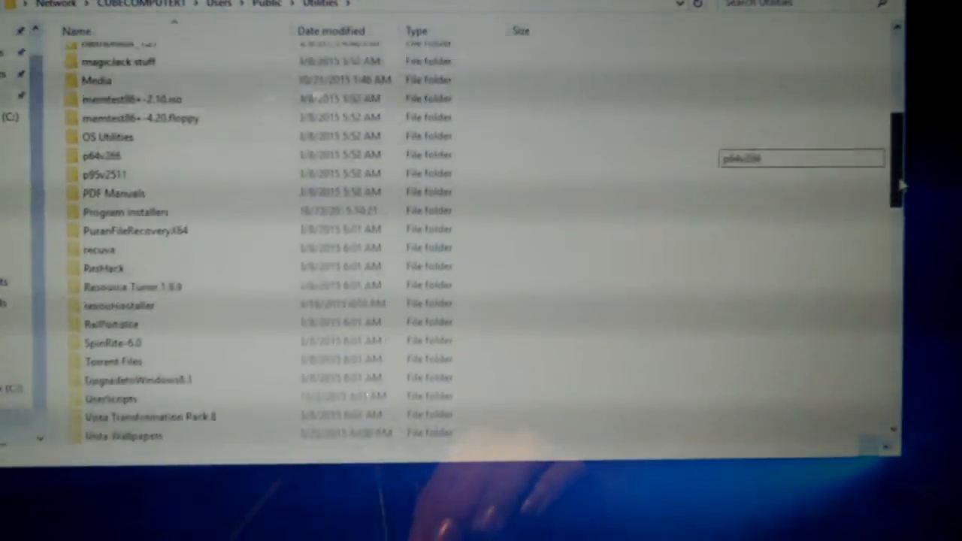
{"action": "scroll", "scroll_direction": "down", "scroll_amount": 3}
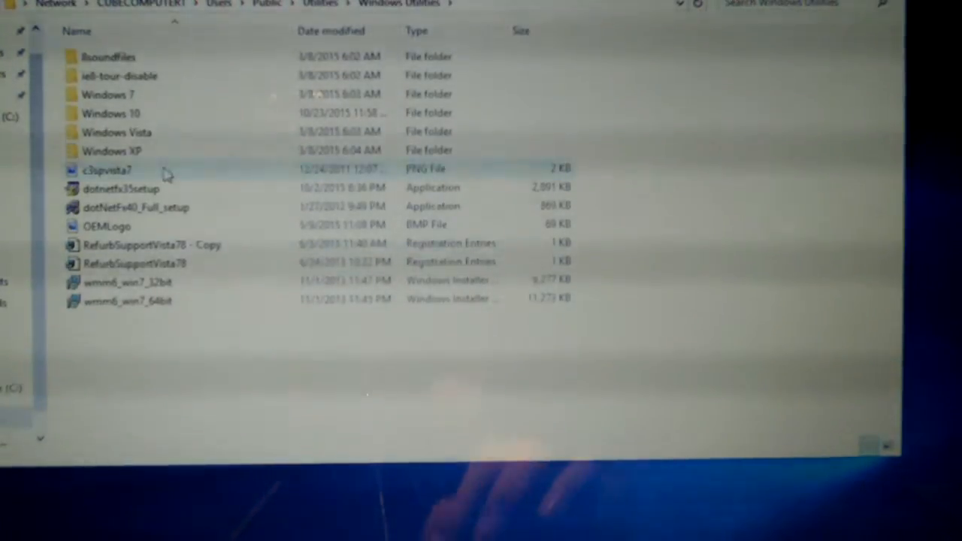
From the Windows 10 folder, run the Restore Windows Photo Viewer registry file
{"action": "double_click", "coordinate": [111, 113]}
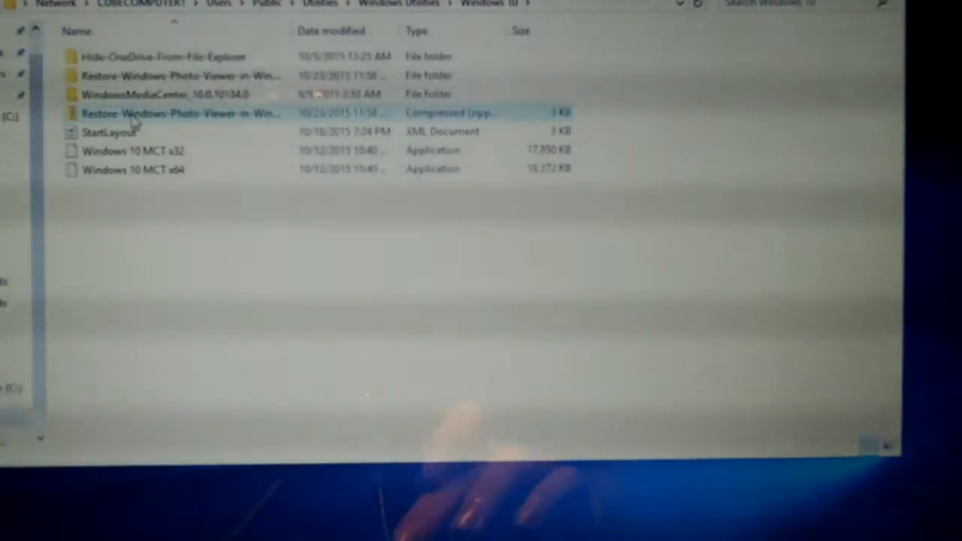
{"action": "left_click", "coordinate": [173, 93]}
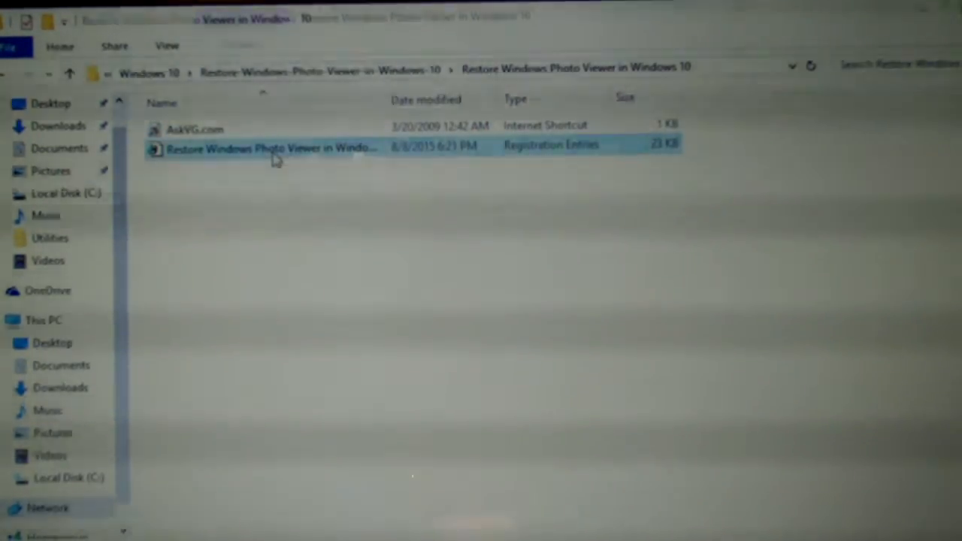
{"action": "double_click", "coordinate": [270, 148]}
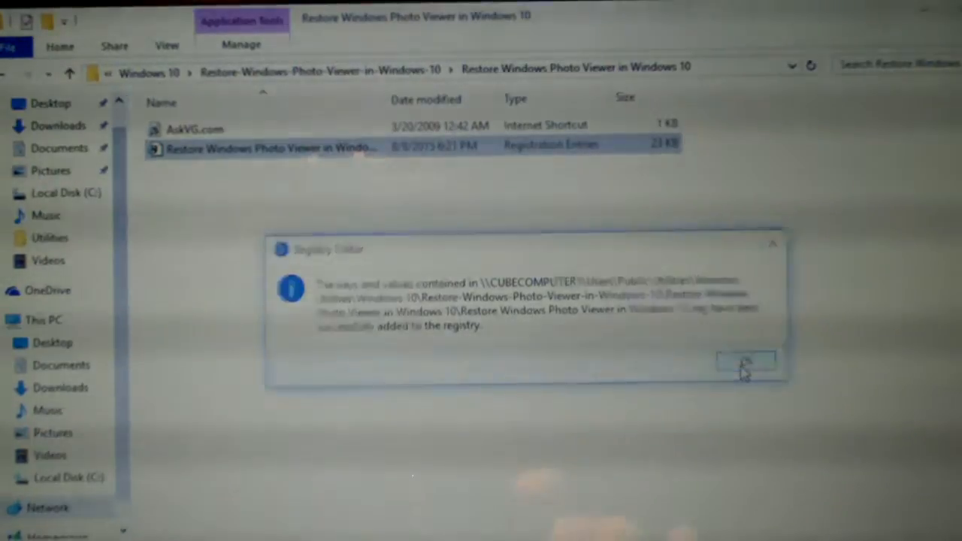
Dismiss the Registry Editor success message after the Photo Viewer entries are added
{"action": "left_click", "coordinate": [744, 363]}
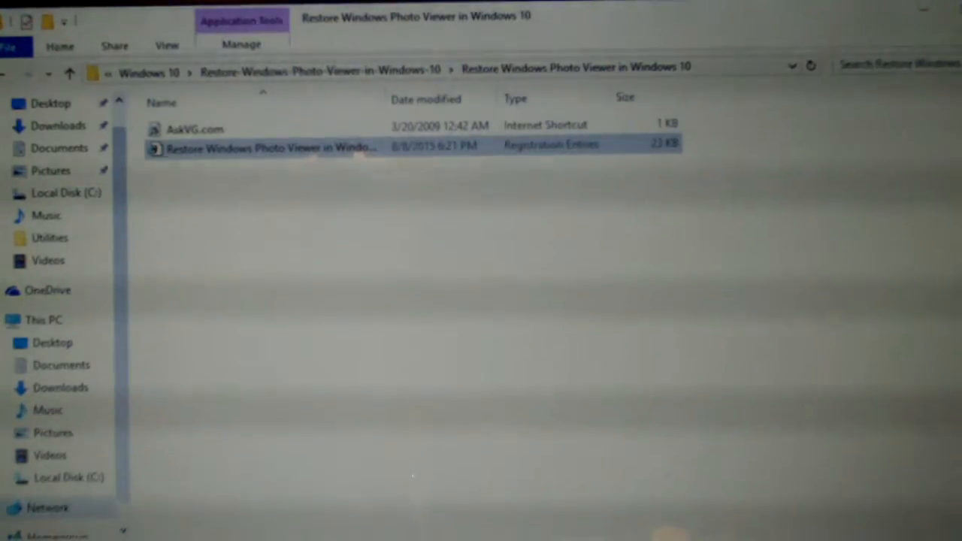
Go to Local Disk (C:) via This PC and select the Picture JPG file
{"action": "left_click", "coordinate": [15, 533]}
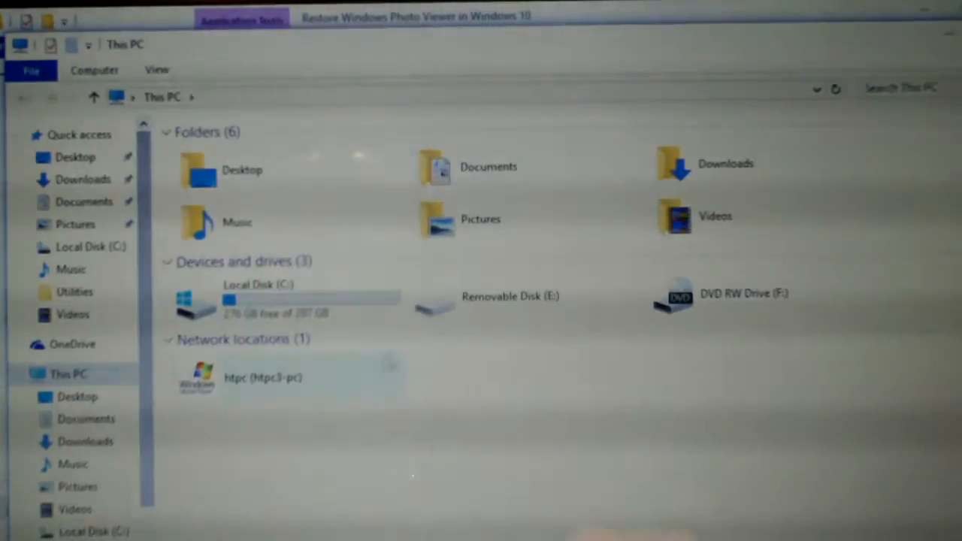
{"action": "double_click", "coordinate": [255, 301]}
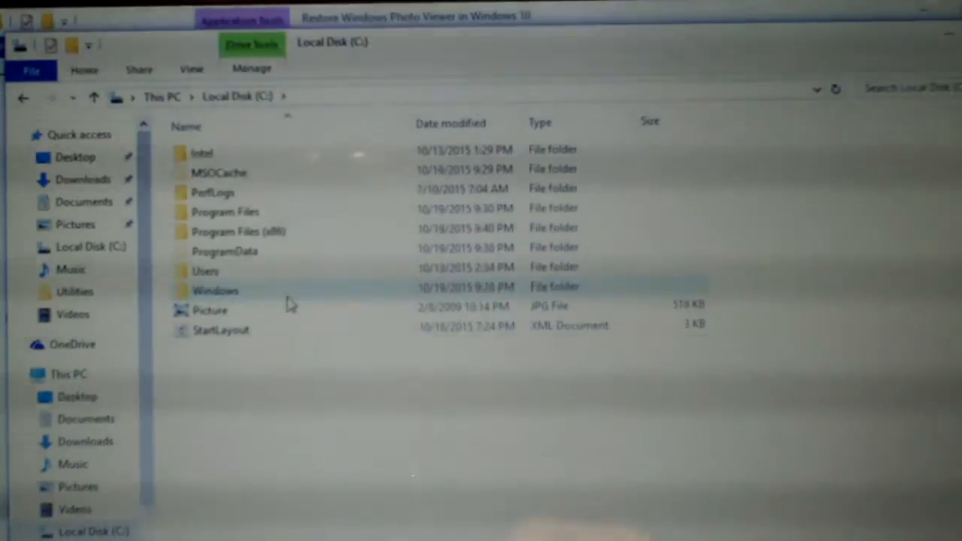
{"action": "left_click", "coordinate": [211, 310]}
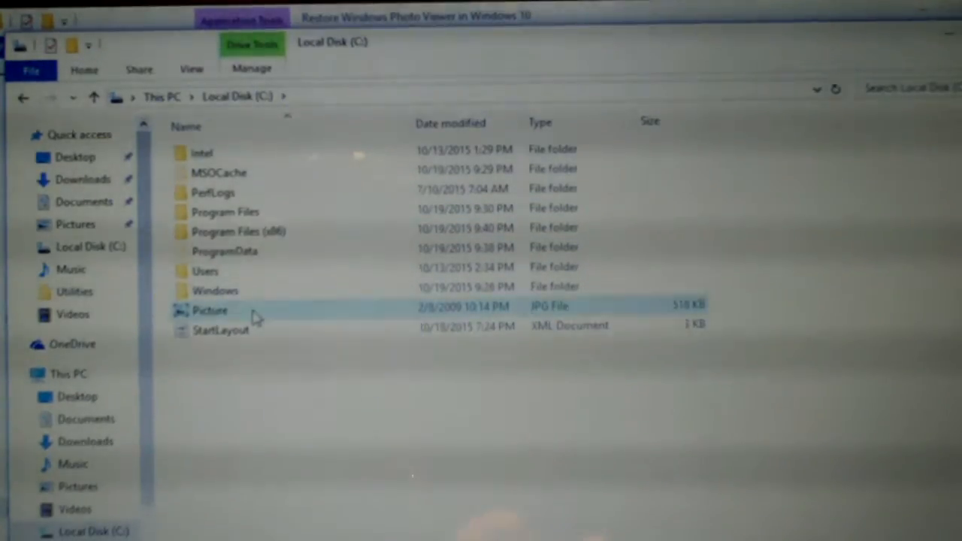
Launch Picture.jpg to show the app chooser now listing Windows Photo Viewer
{"action": "double_click", "coordinate": [210, 309]}
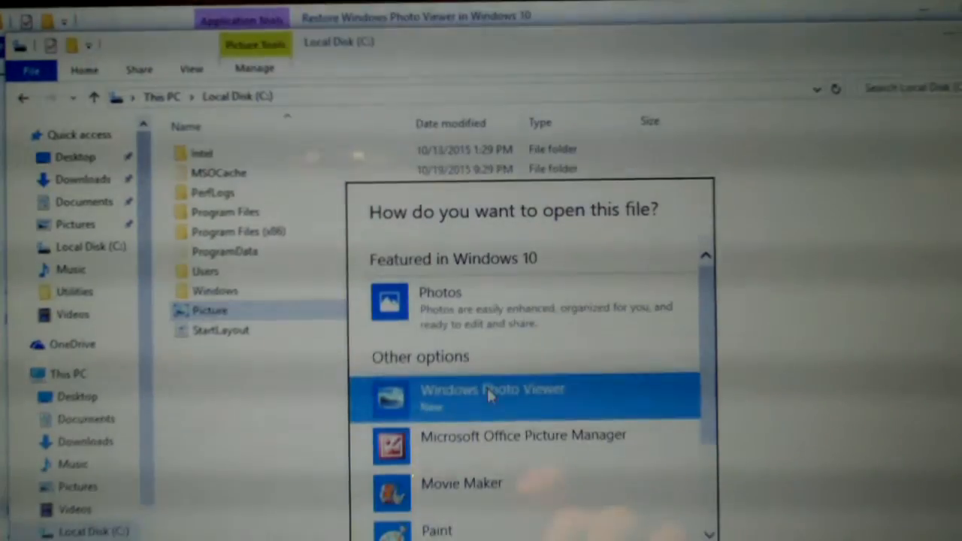
{"action": "mouse_move", "coordinate": [540, 404]}
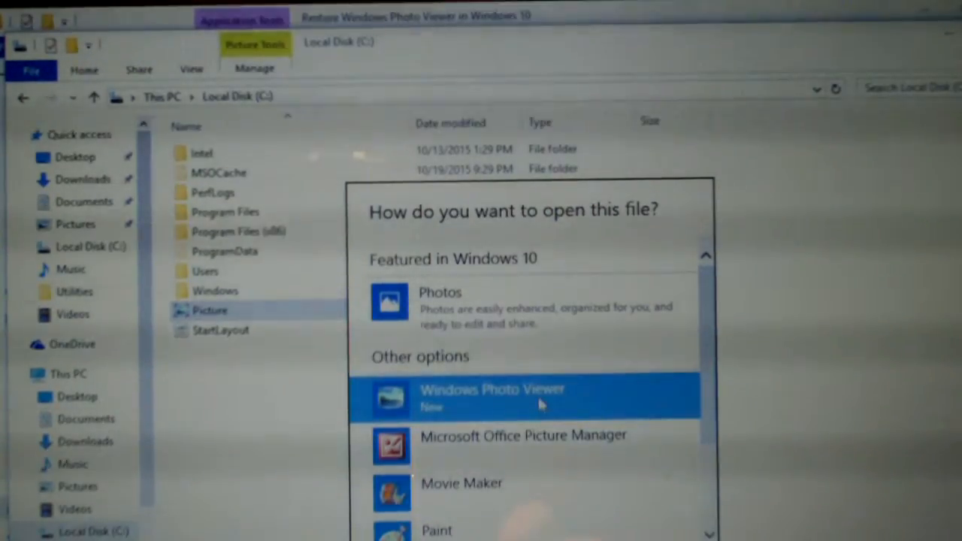